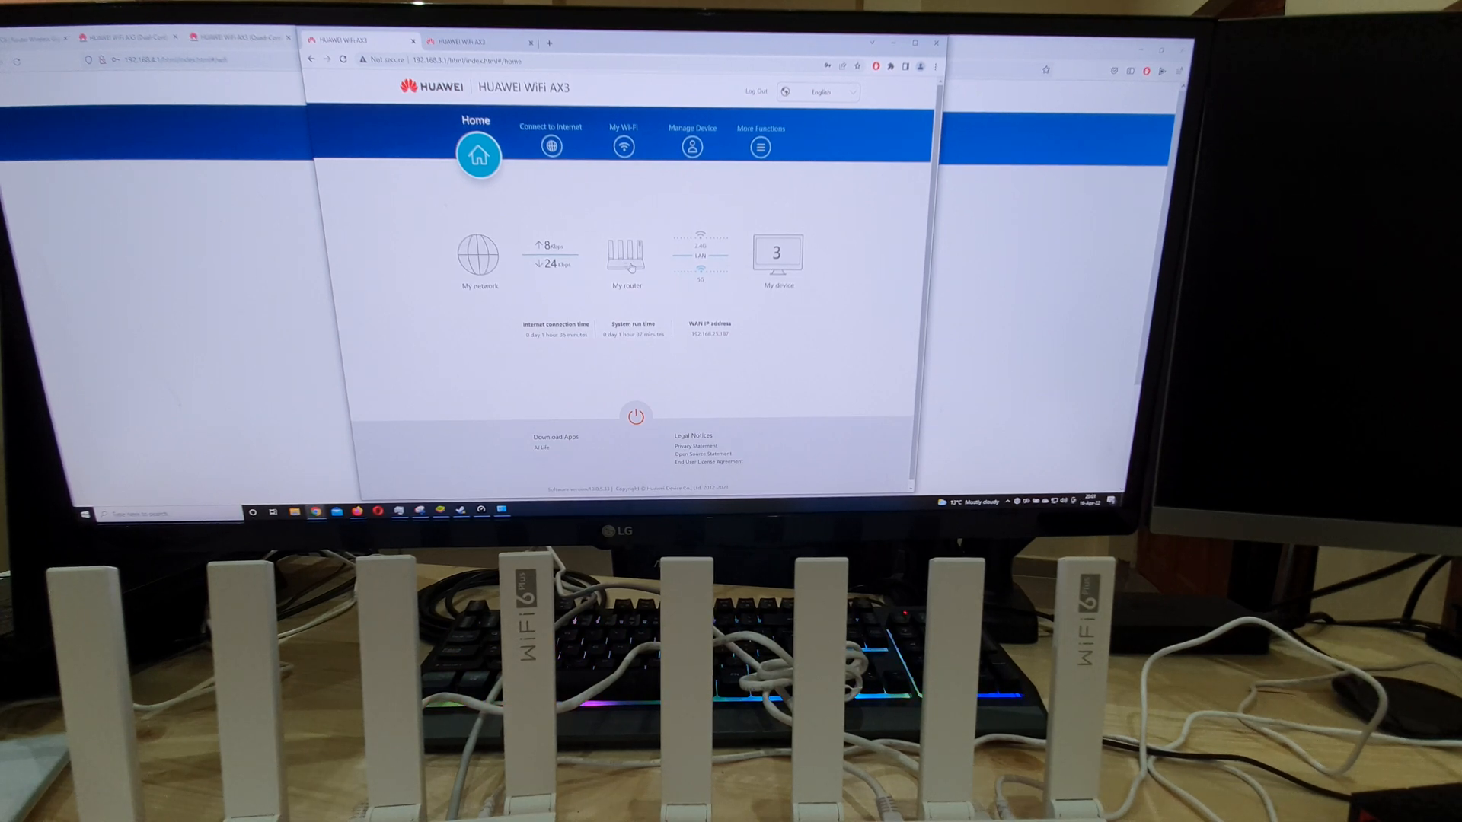
# - Show the mesh topology with the main AX3, secondary AX3 and their wired and Wi-Fi clients
pyautogui.click(701, 146)
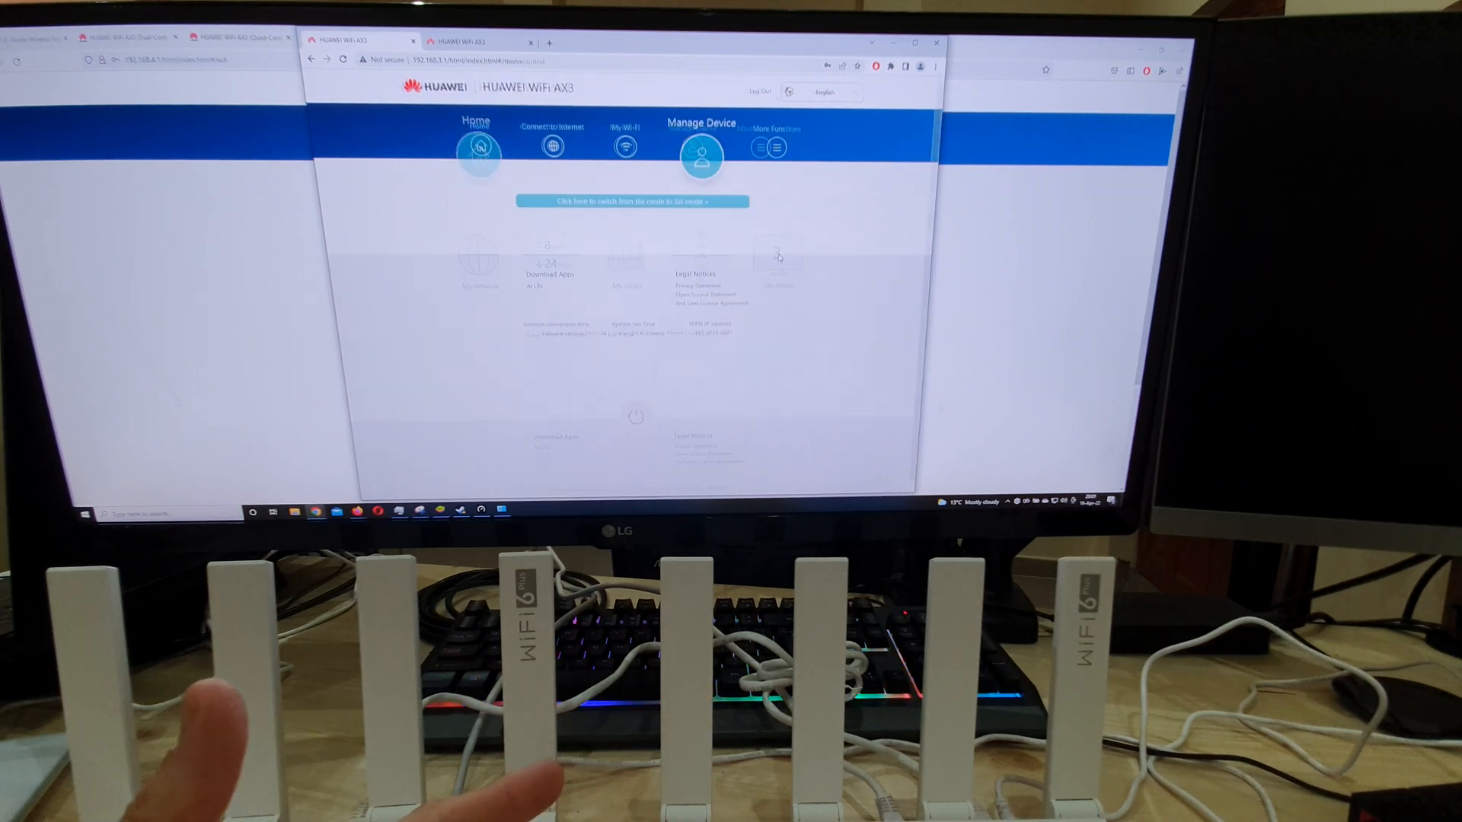
pyautogui.click(701, 136)
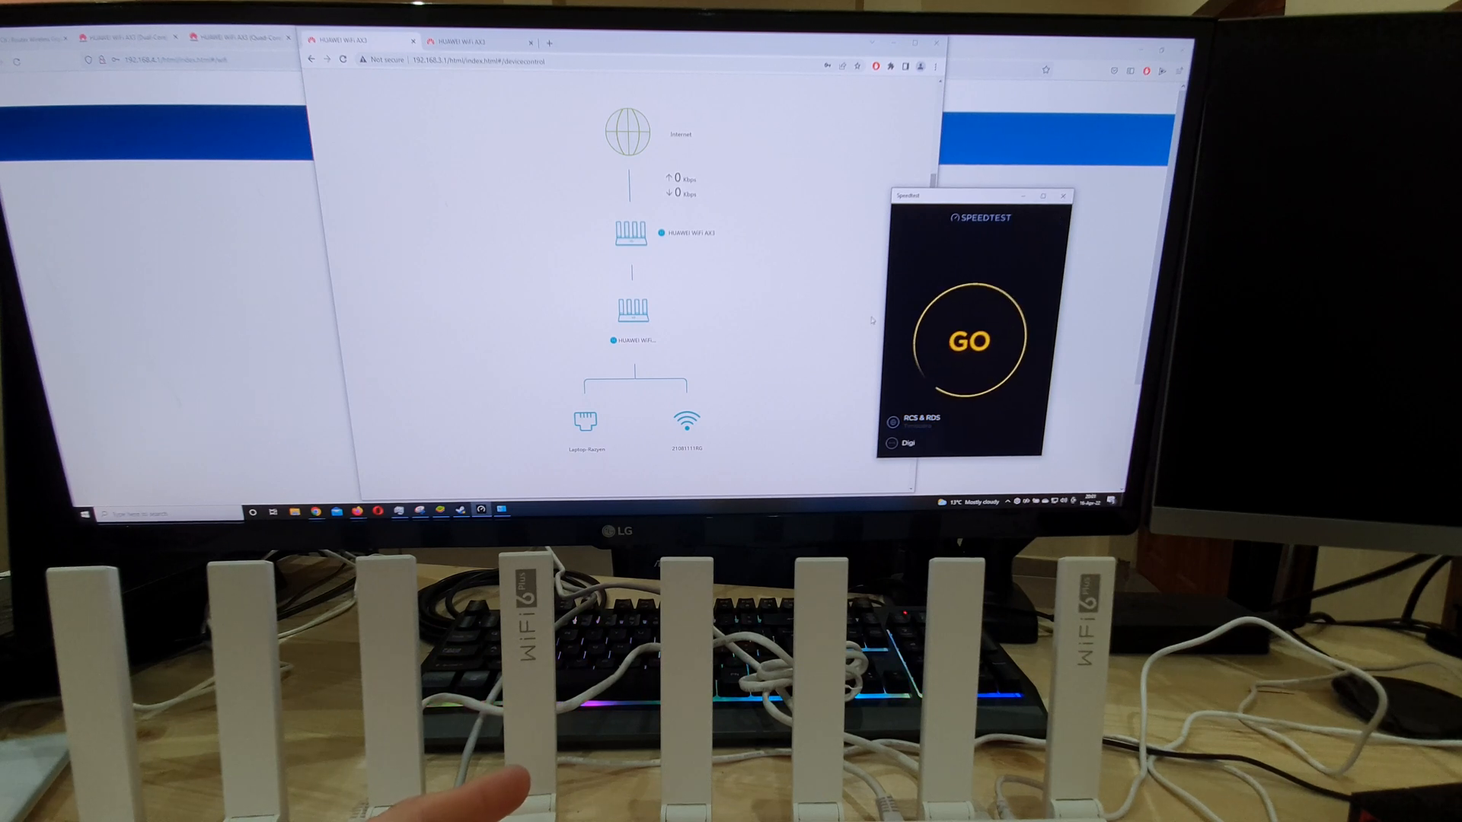
# - Run the desktop speed test, reaching 2 ms ping, 489.24 Mbps down and 797.27 Mbps up
pyautogui.click(973, 338)
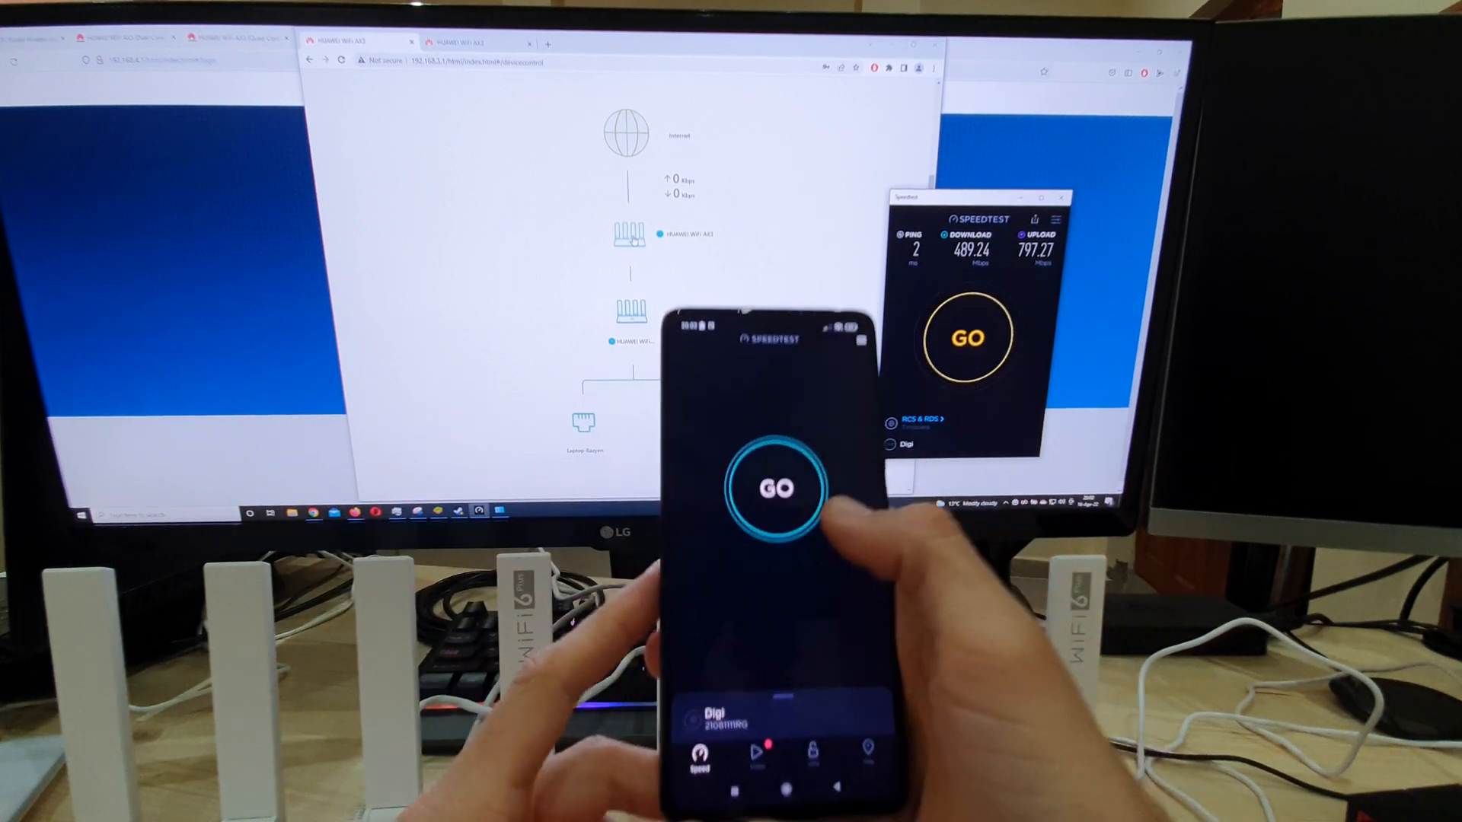
pyautogui.click(774, 489)
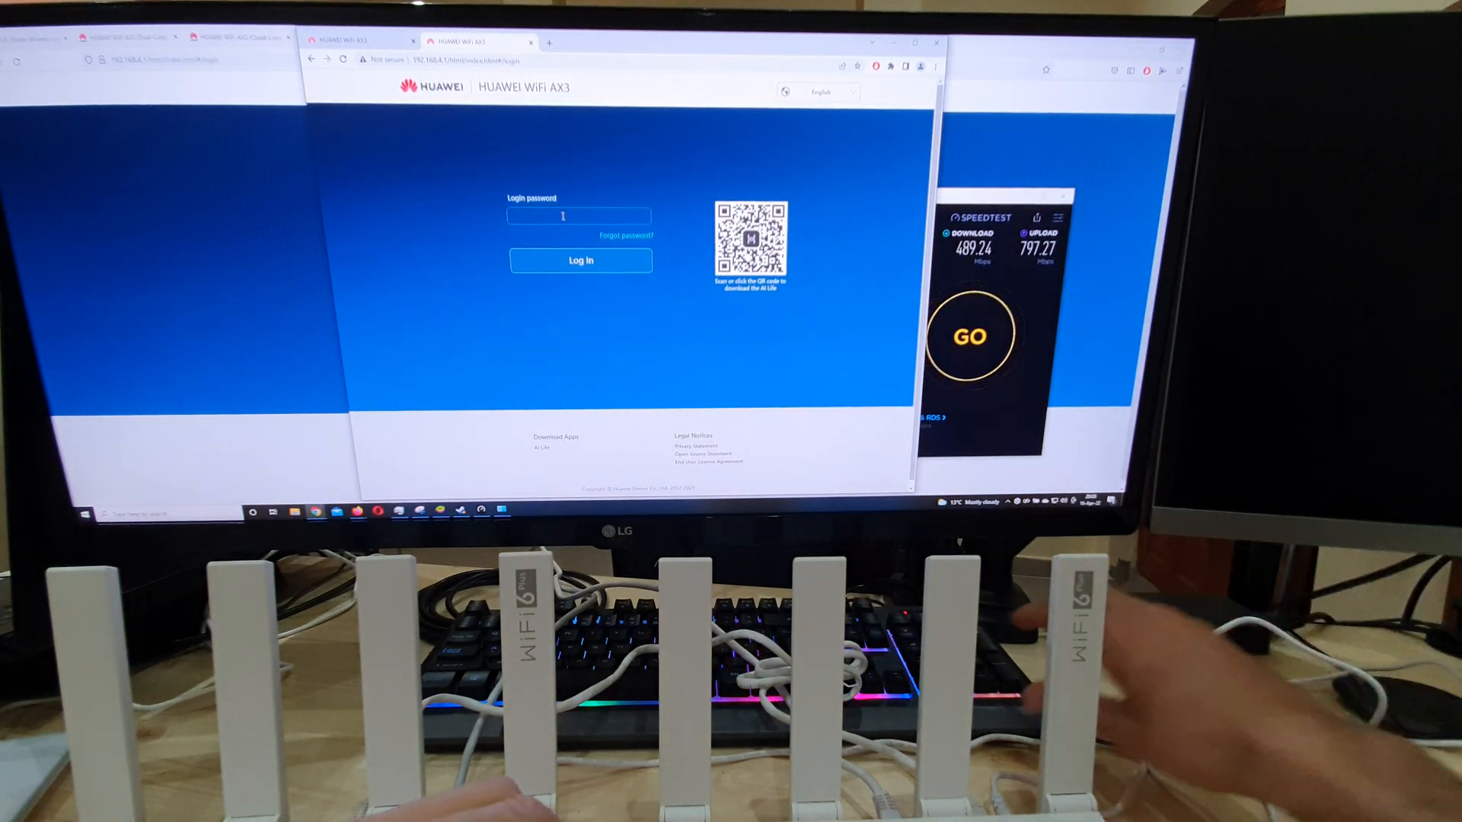
# - Log in with the router password to reach the home overview of main and secondary routers
pyautogui.write('password')
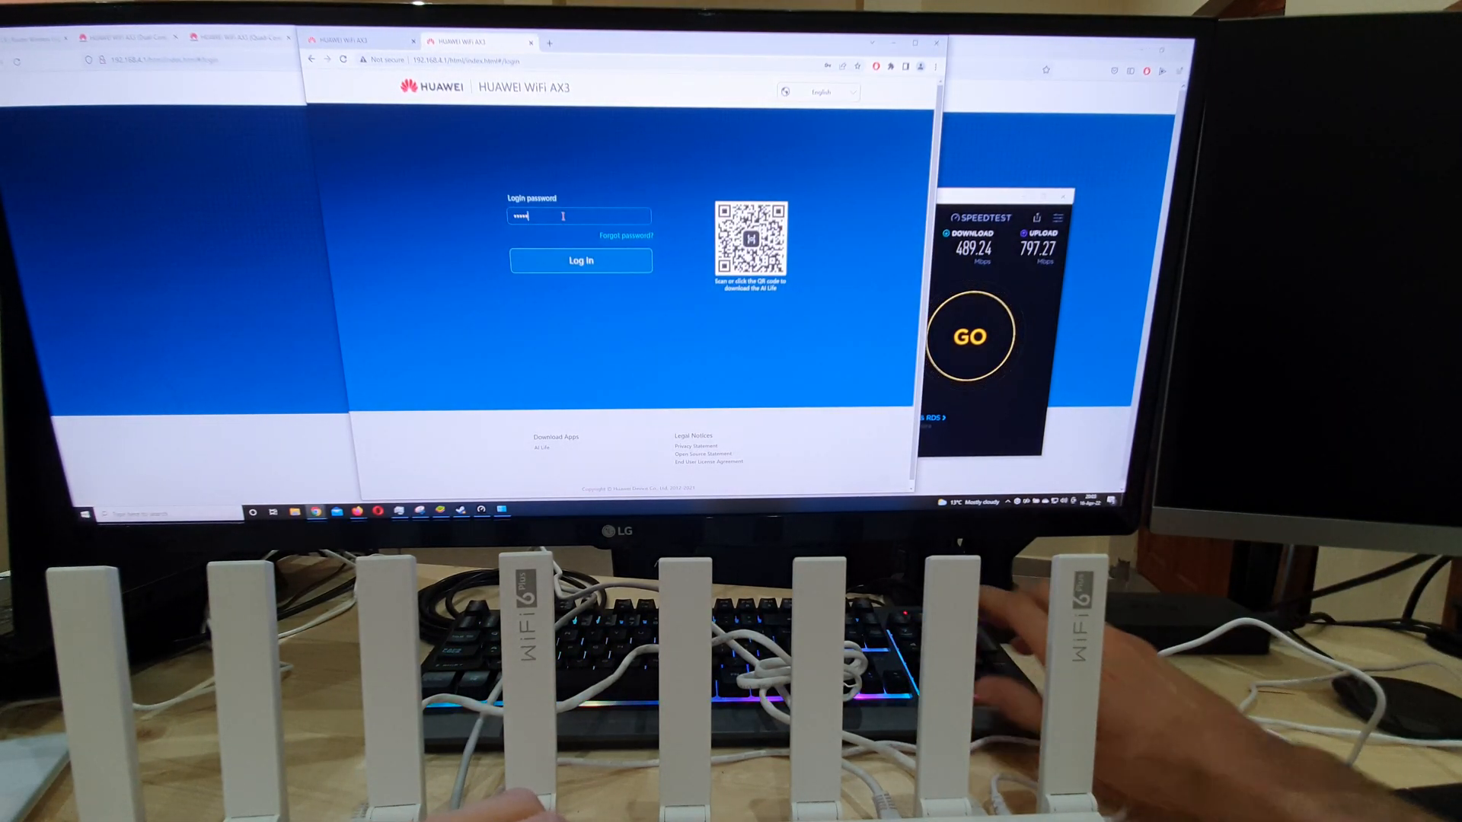
pyautogui.click(580, 260)
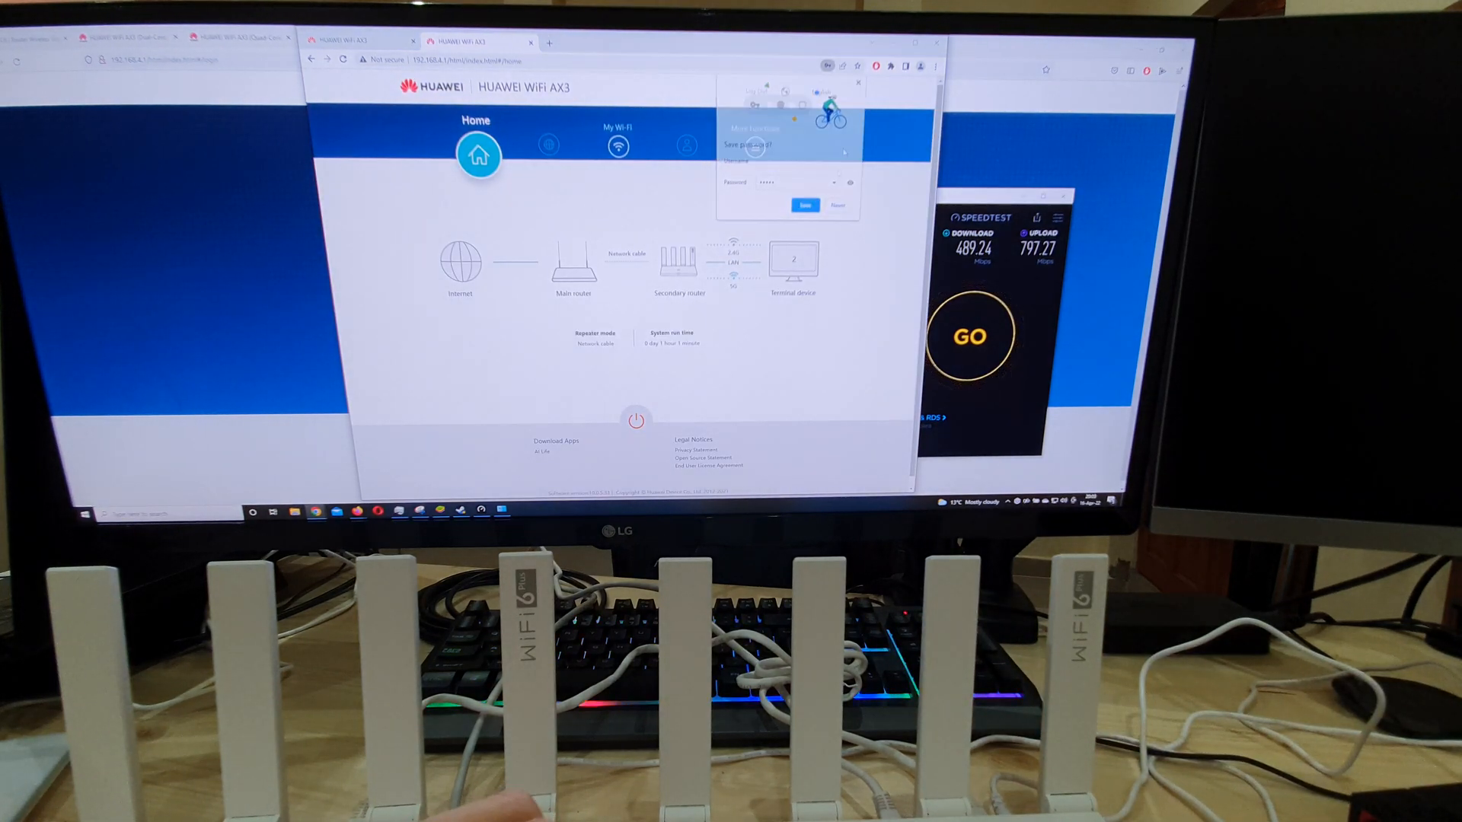